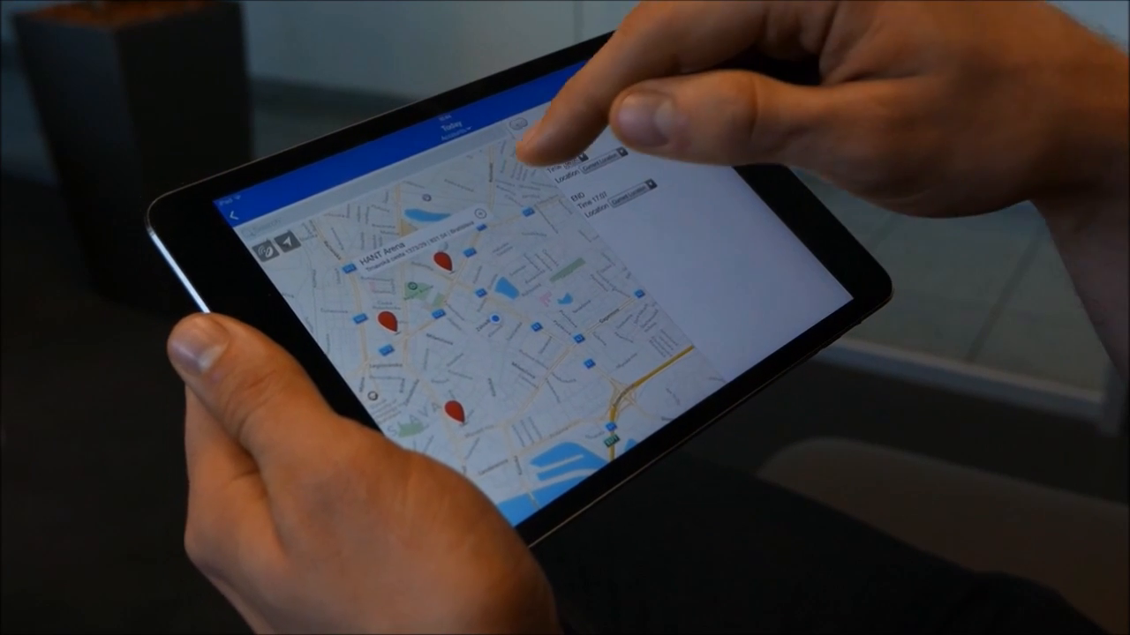
Navigate from the MobileCRM home menu to the List of Leads.
left_click(494, 141)
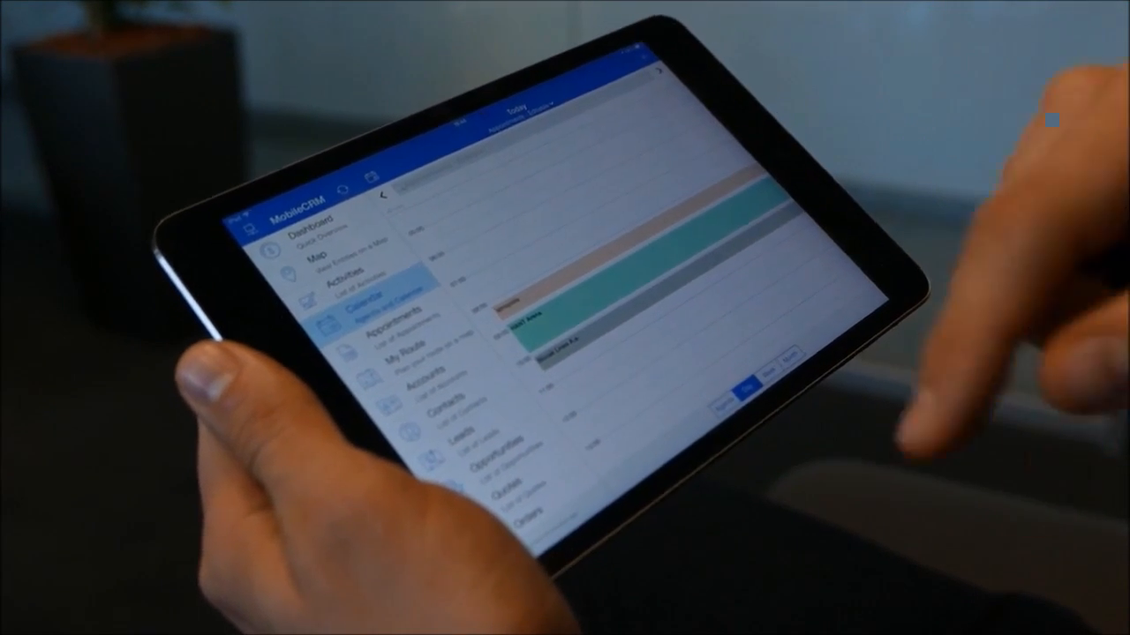
left_click(397, 350)
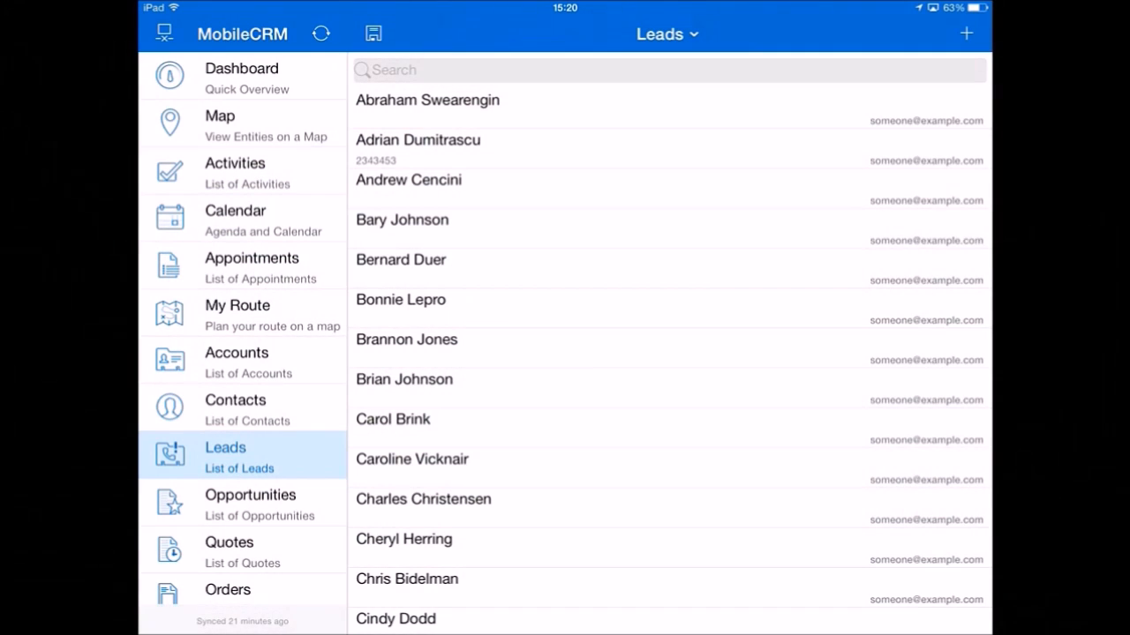
left_click(399, 259)
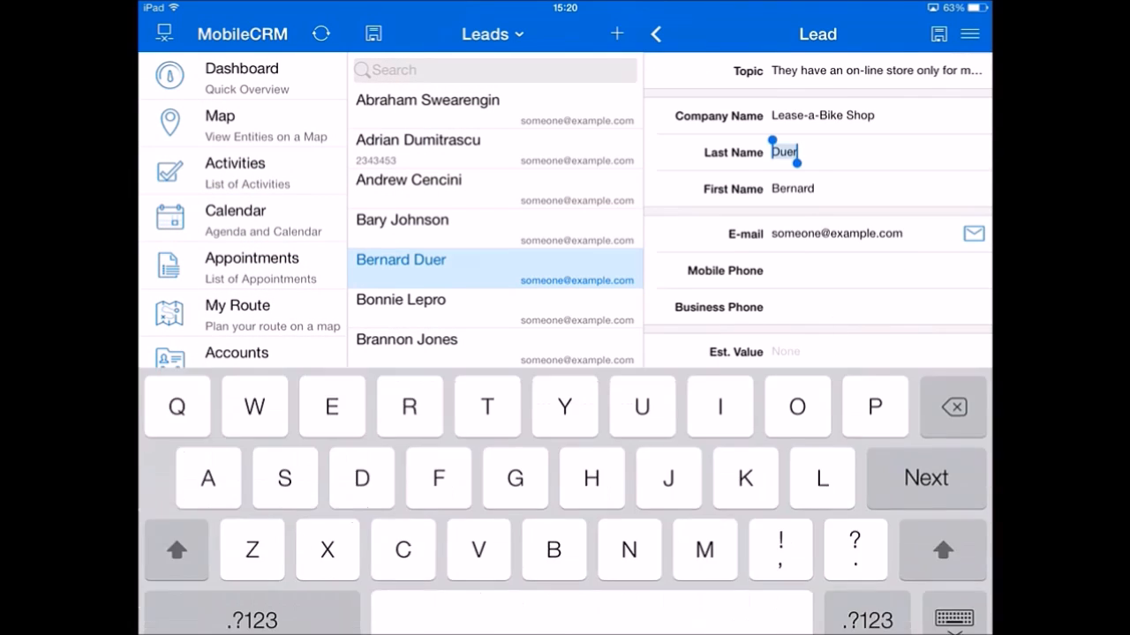
type("r")
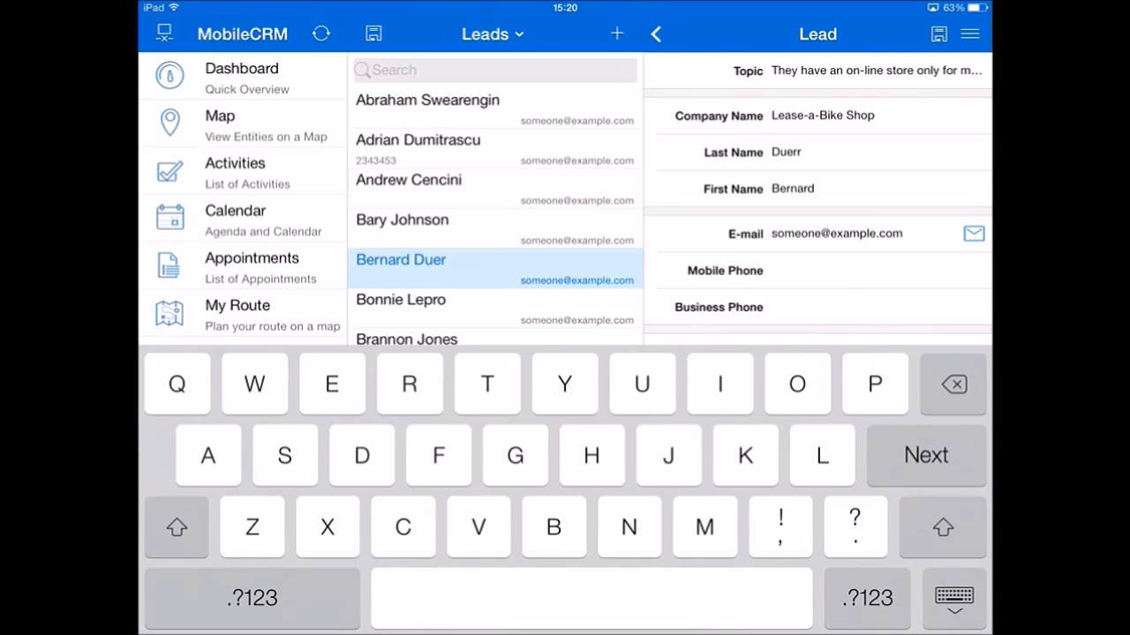
left_click(798, 152)
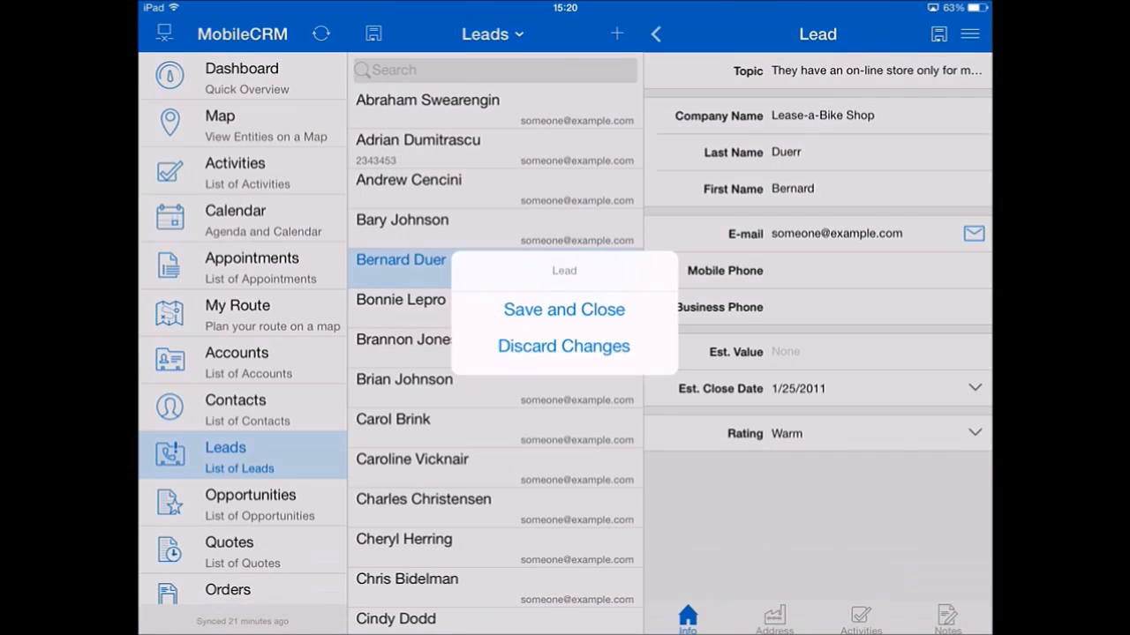
left_click(563, 344)
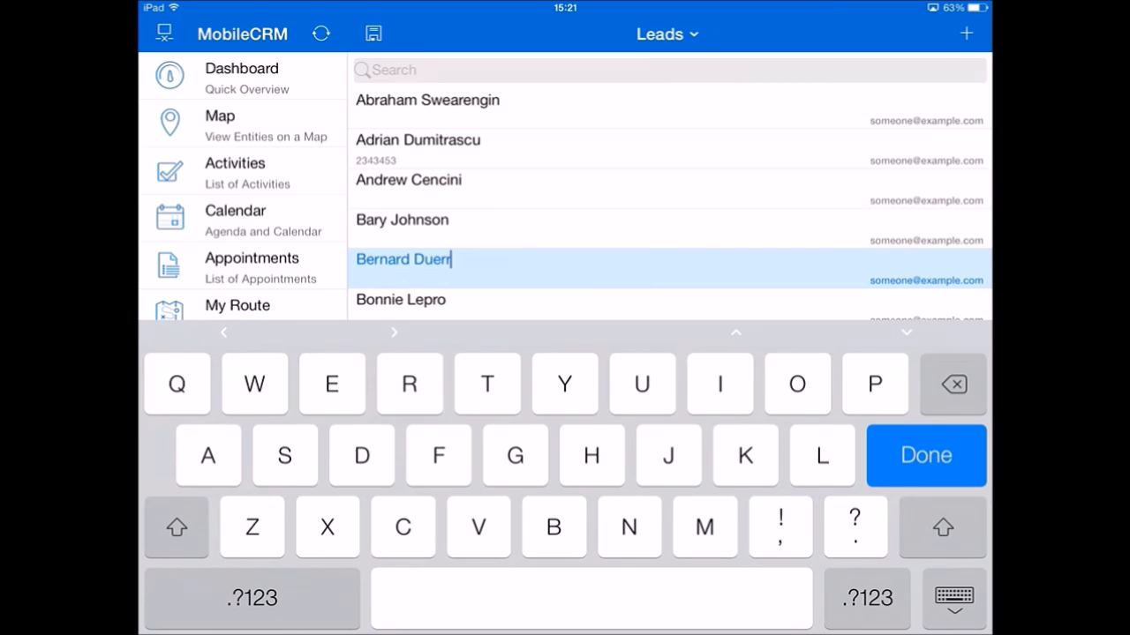
left_click(925, 455)
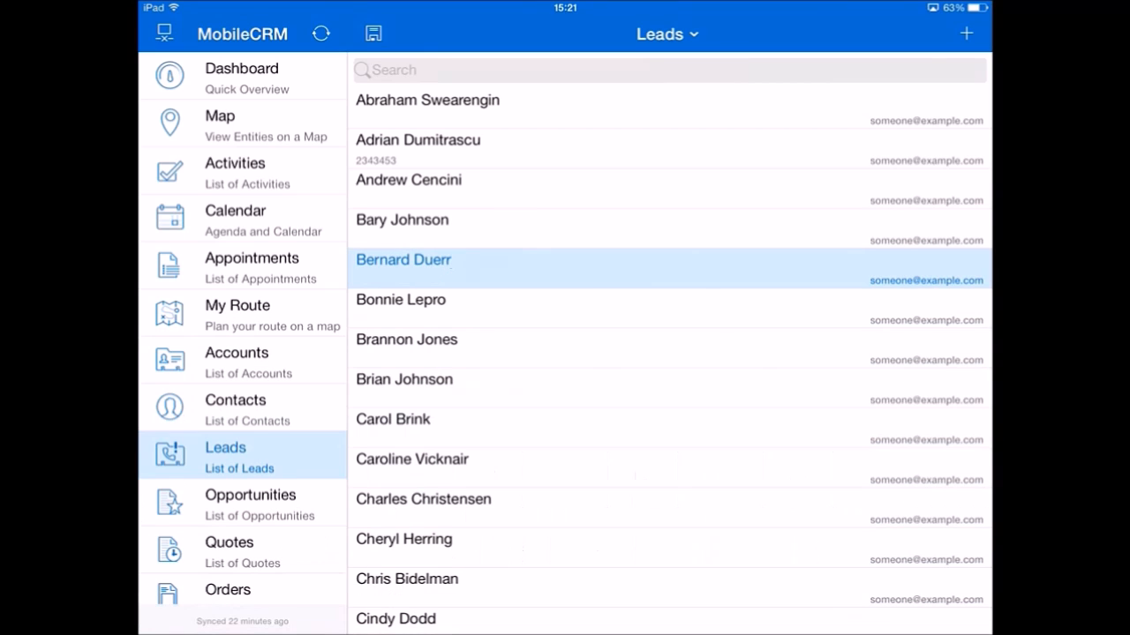
left_click(251, 494)
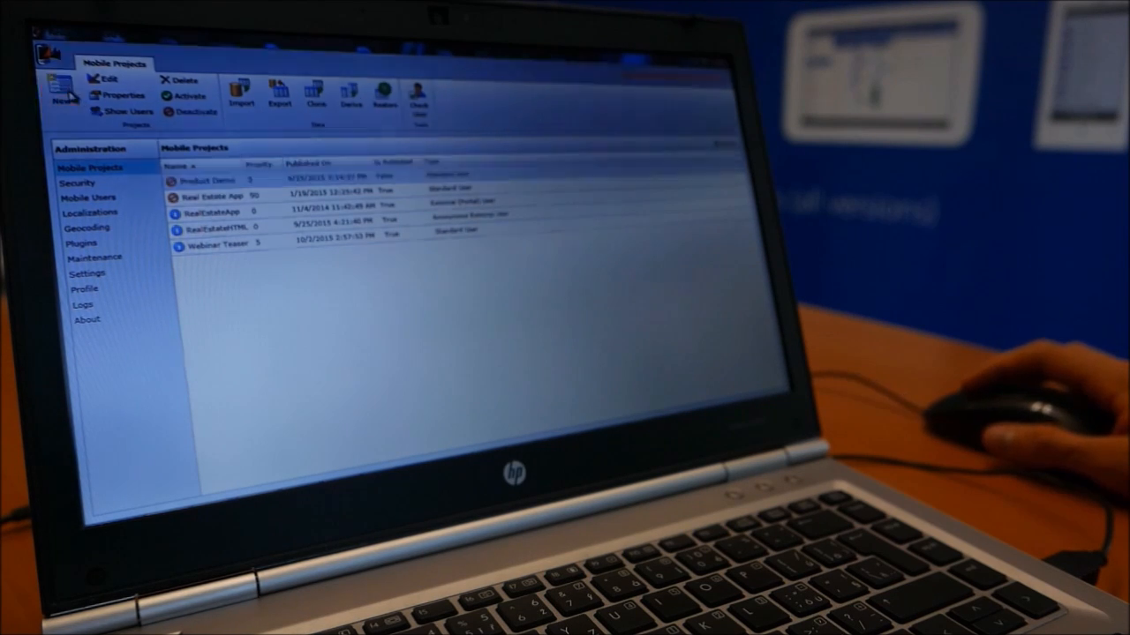
Create a new Standard User mobile project named Master.
left_click(63, 88)
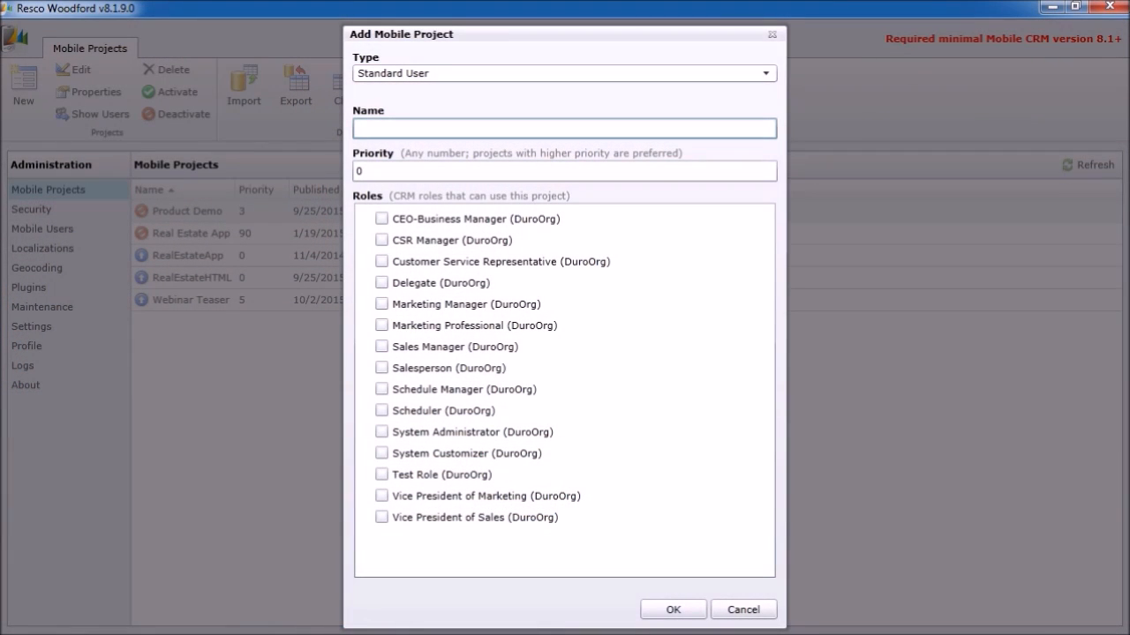
type("Master")
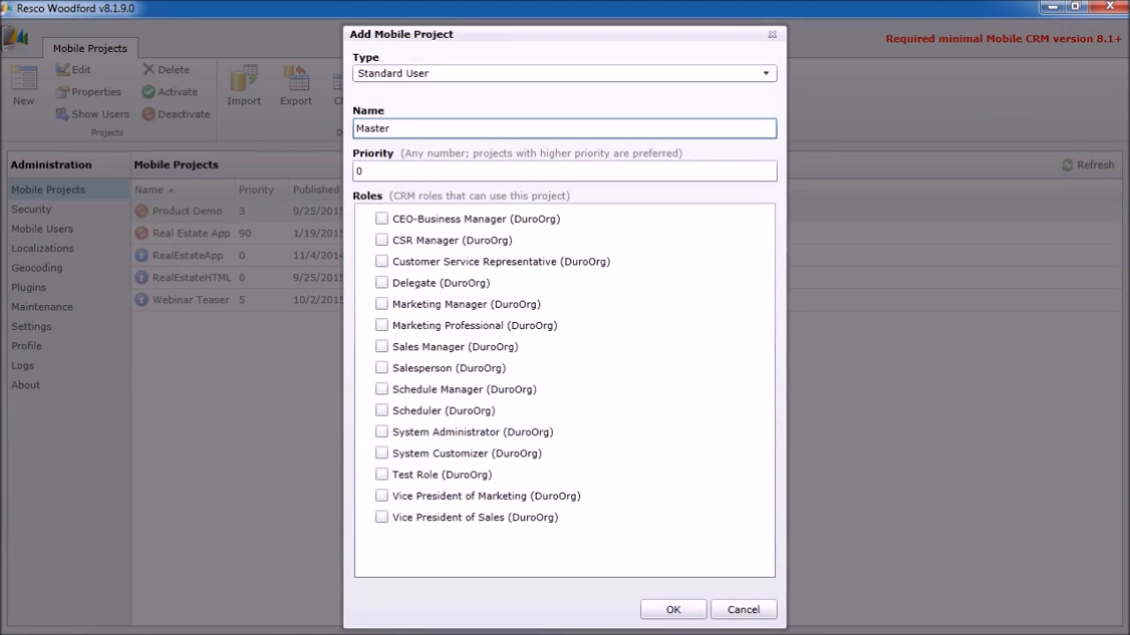
left_click(672, 611)
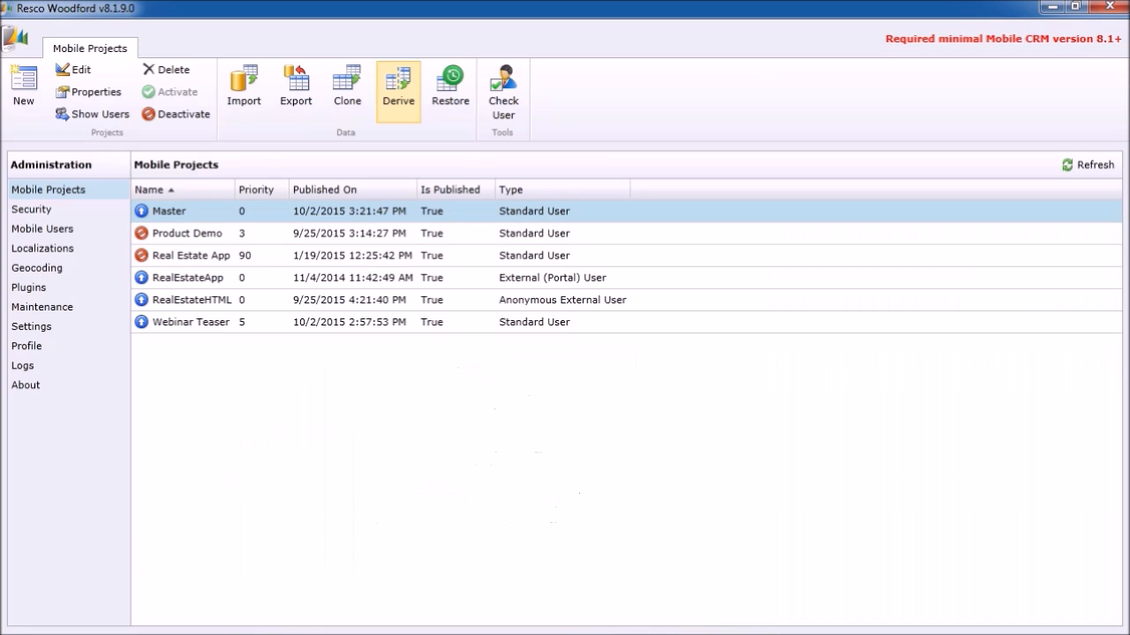
Derive a new project from Master, name it Child and save it.
left_click(398, 88)
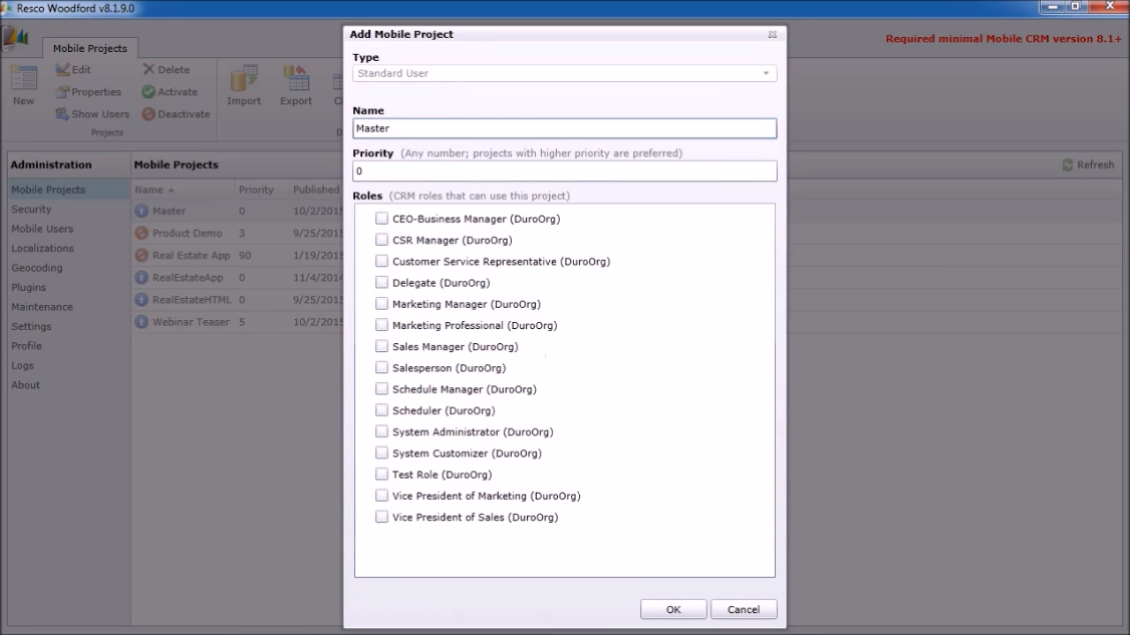
type("Child")
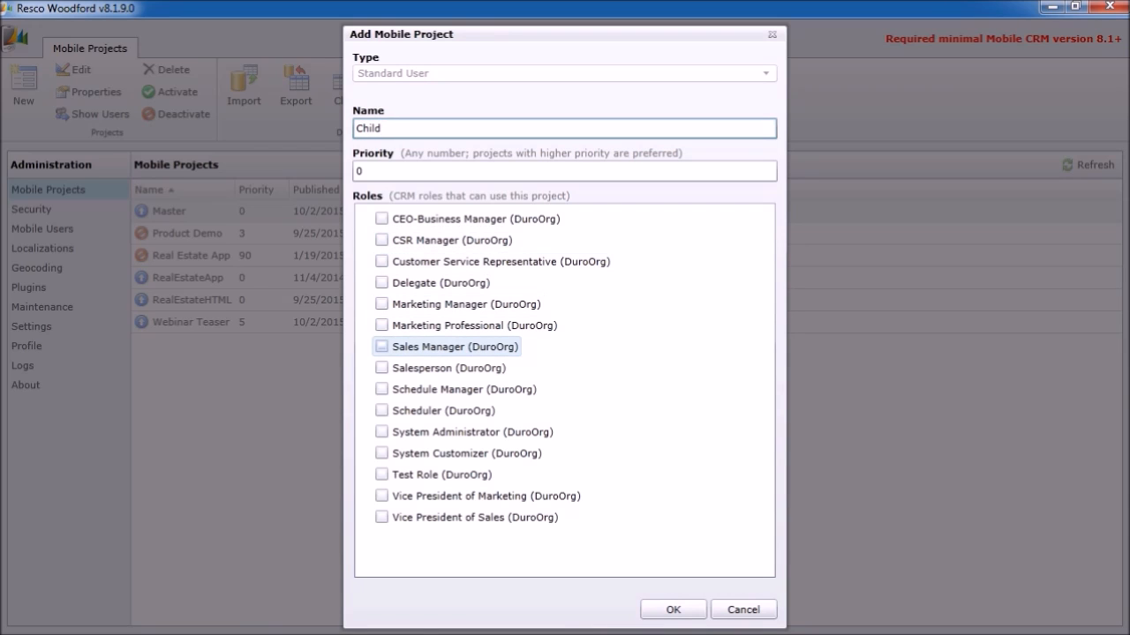
left_click(673, 611)
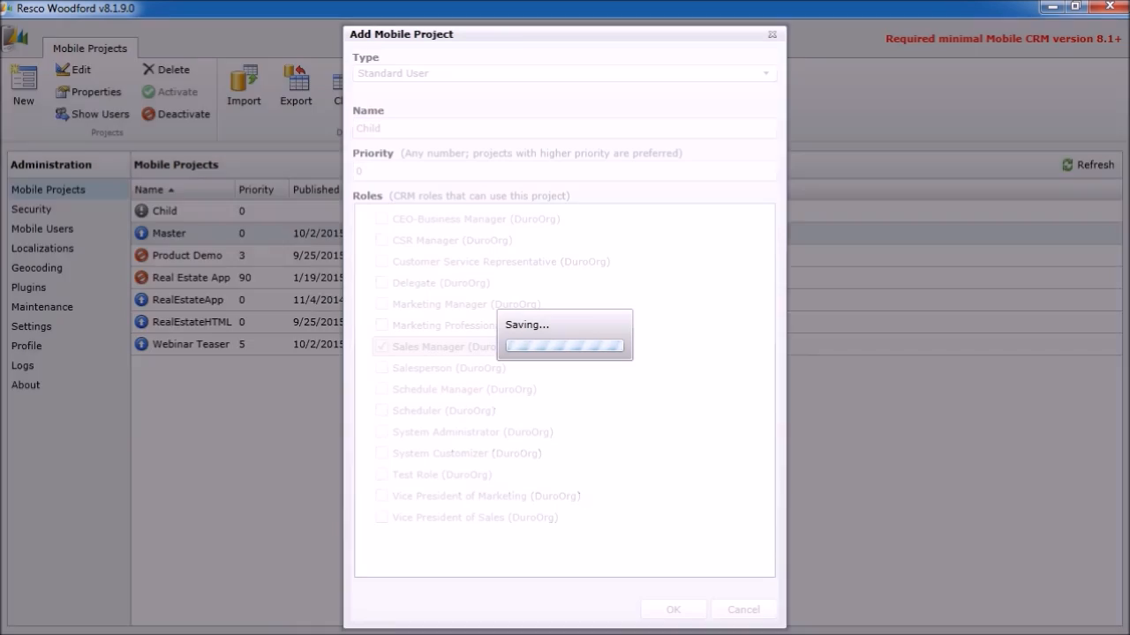